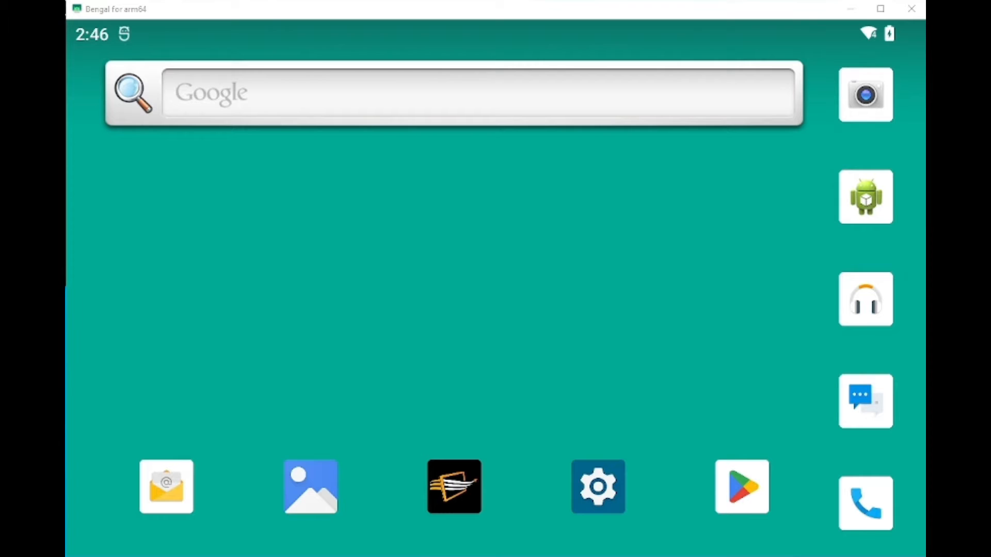
Reach the Bluetooth Pair new device screen via Settings > Connected devices, listing SD1000v2.0.8-99DC7B
{"action": "left_click", "coordinate": [598, 486]}
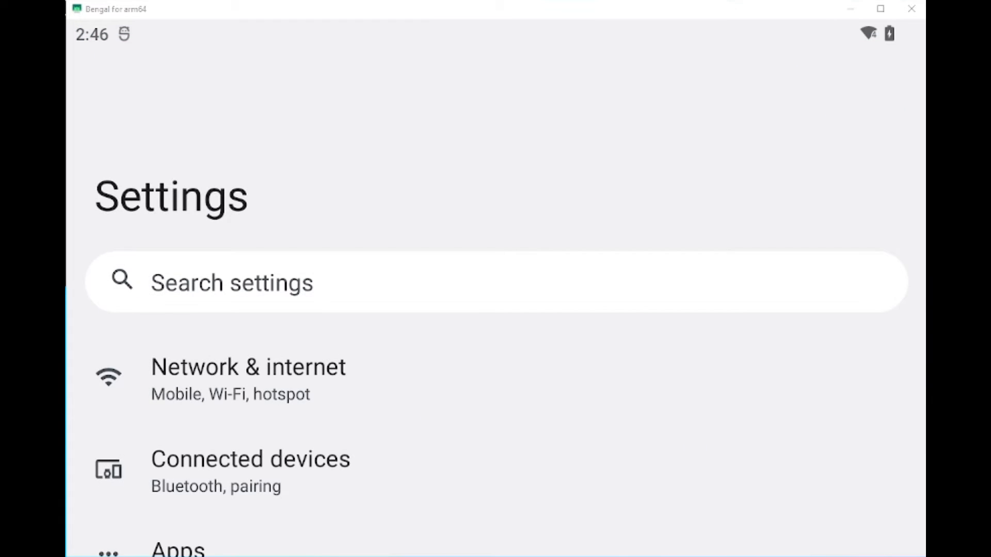
{"action": "scroll", "scroll_direction": "up", "scroll_amount": 3}
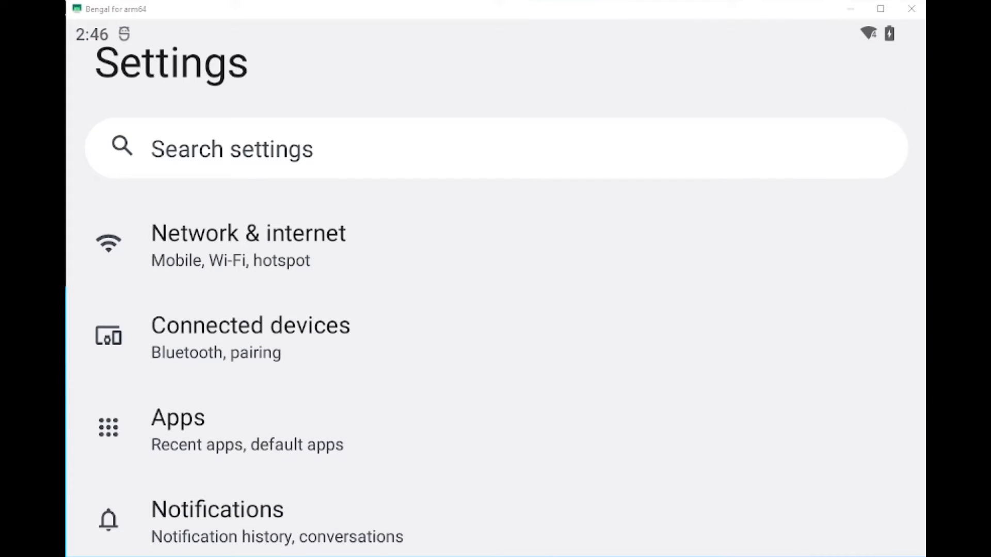
{"action": "left_click", "coordinate": [250, 325]}
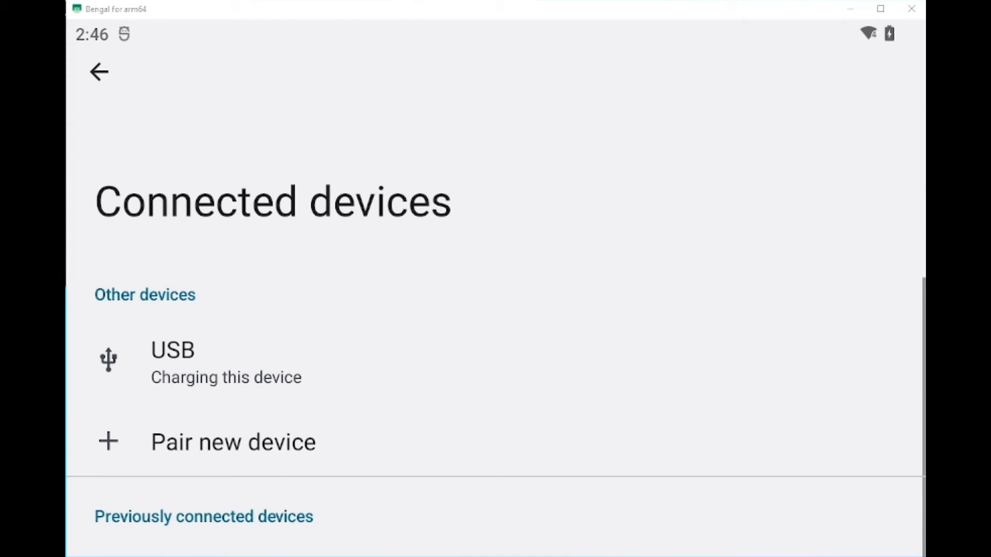
{"action": "left_click", "coordinate": [234, 441]}
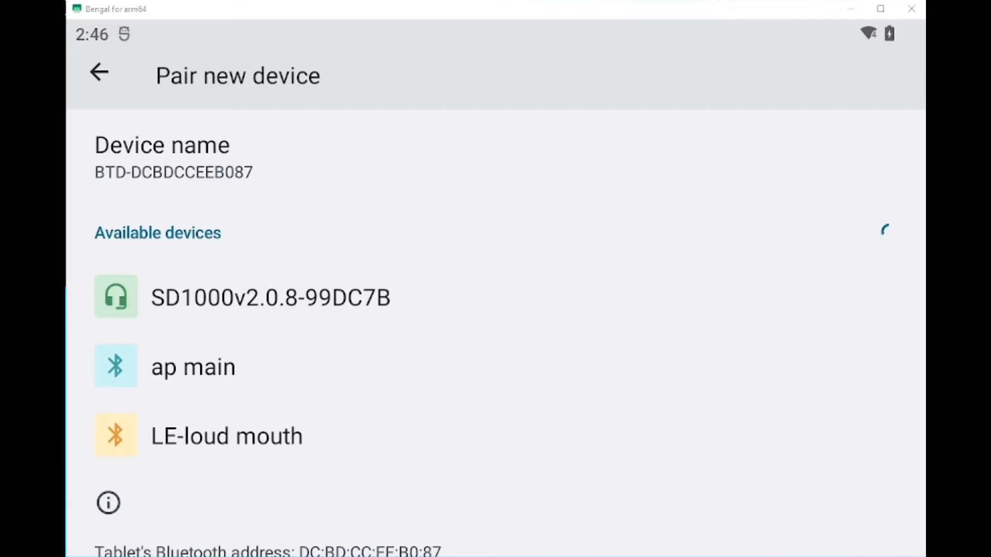
{"action": "left_click", "coordinate": [270, 297]}
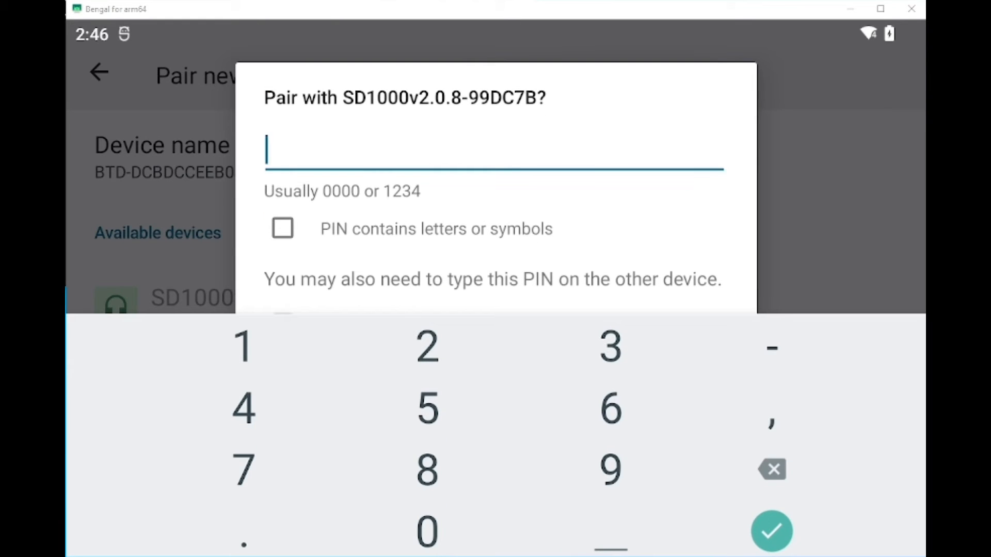
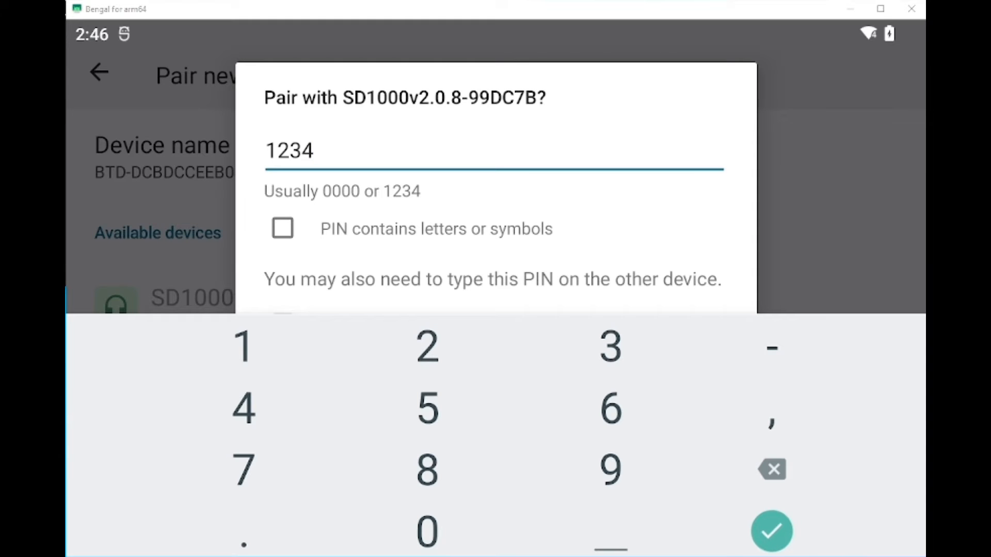
{"action": "left_click", "coordinate": [772, 531]}
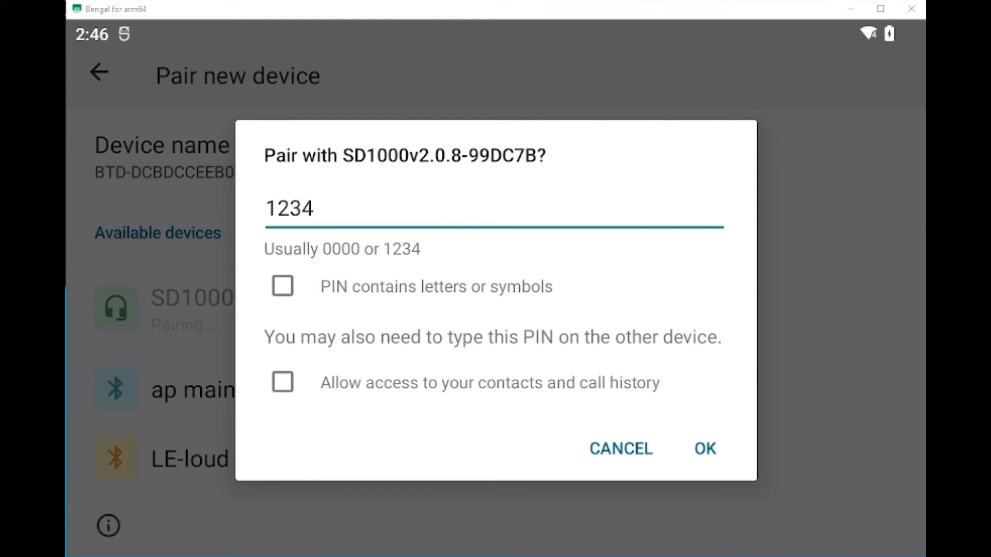
{"action": "left_click", "coordinate": [705, 448]}
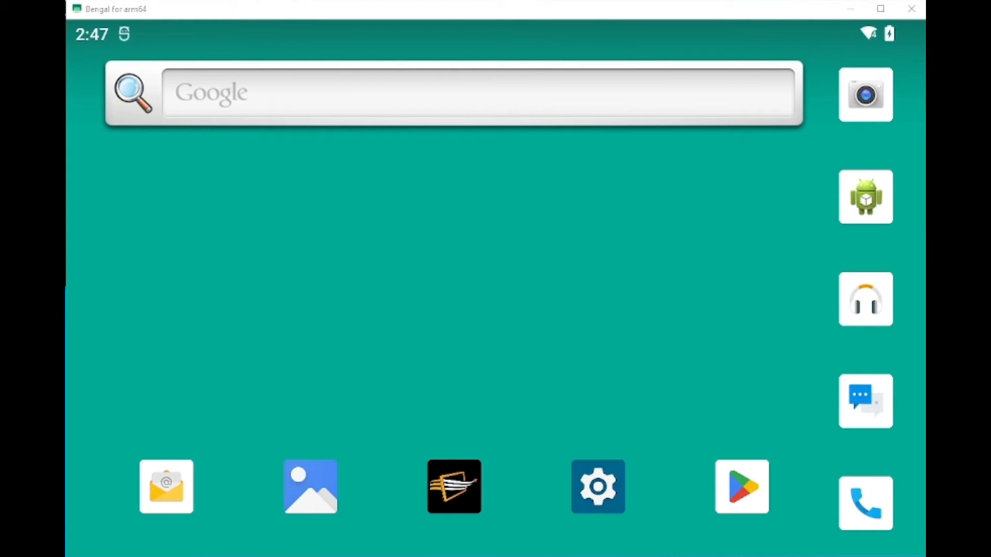
Launch iFly GPS from the home screen
{"action": "left_click", "coordinate": [454, 486]}
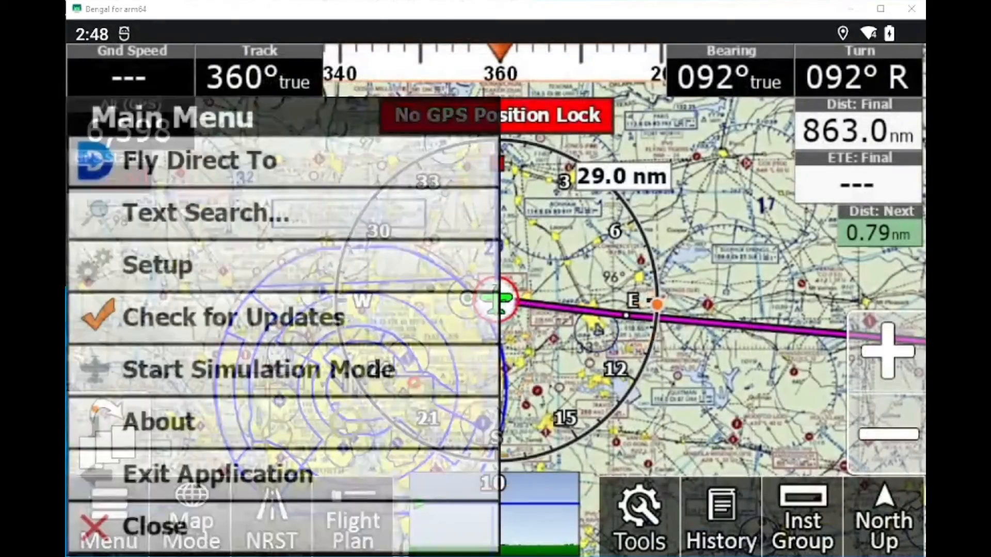
Connect NMEA output to the SD1000 Bluetooth adapter and acknowledge the success message
{"action": "left_click", "coordinate": [157, 266]}
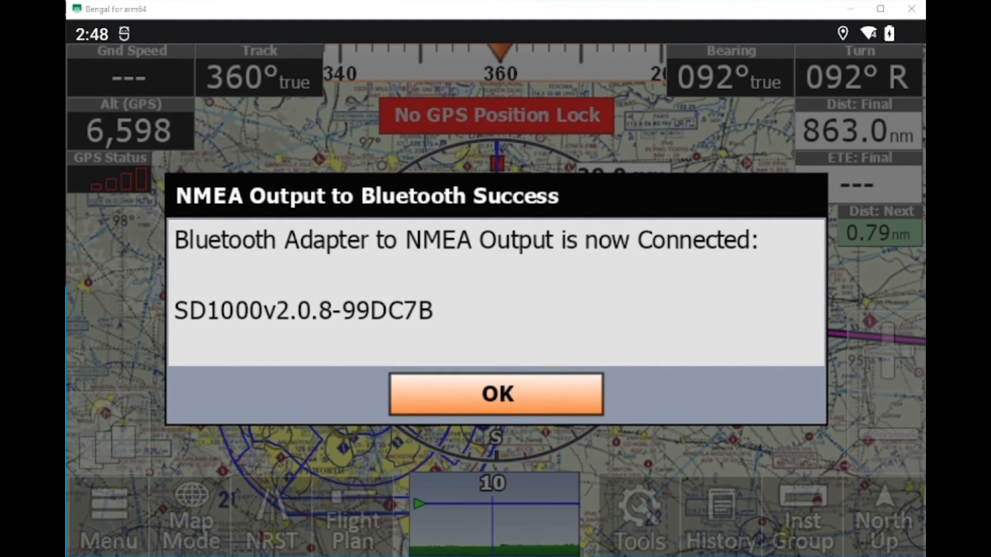
{"action": "left_click", "coordinate": [495, 393]}
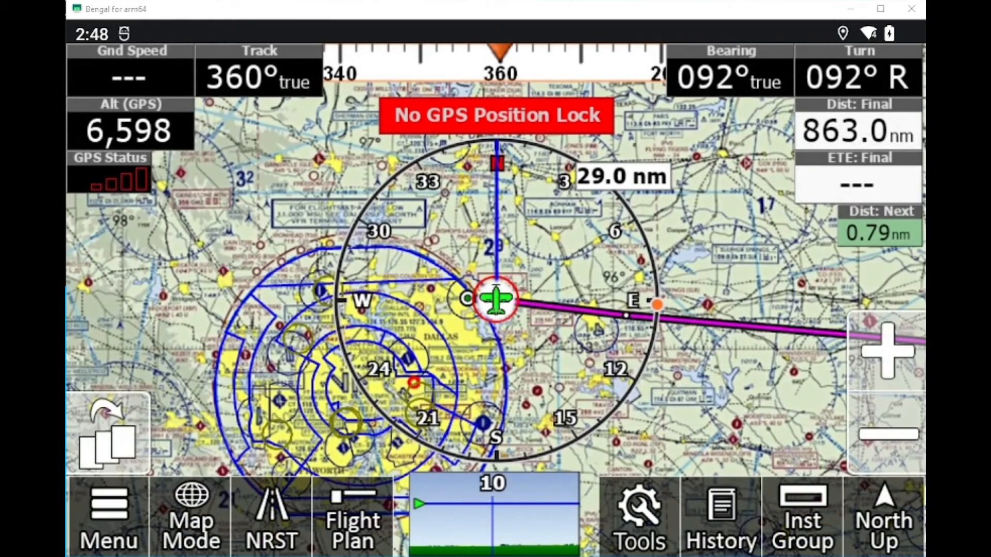
In NMEA Output Settings, choose Custom, edit the NmeaOut-BlueTooth profile and accept Extended sentence types
{"action": "left_click", "coordinate": [108, 516]}
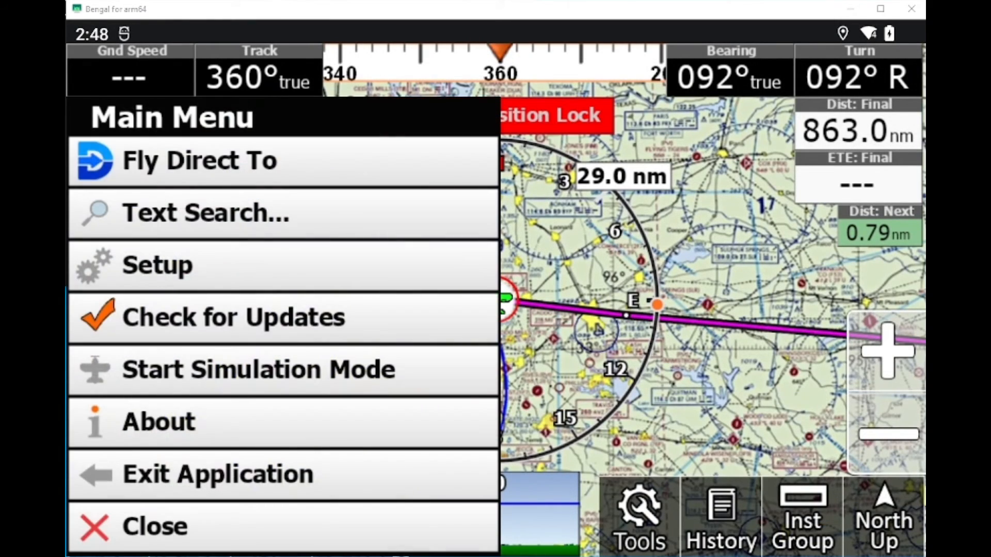
{"action": "left_click", "coordinate": [154, 526]}
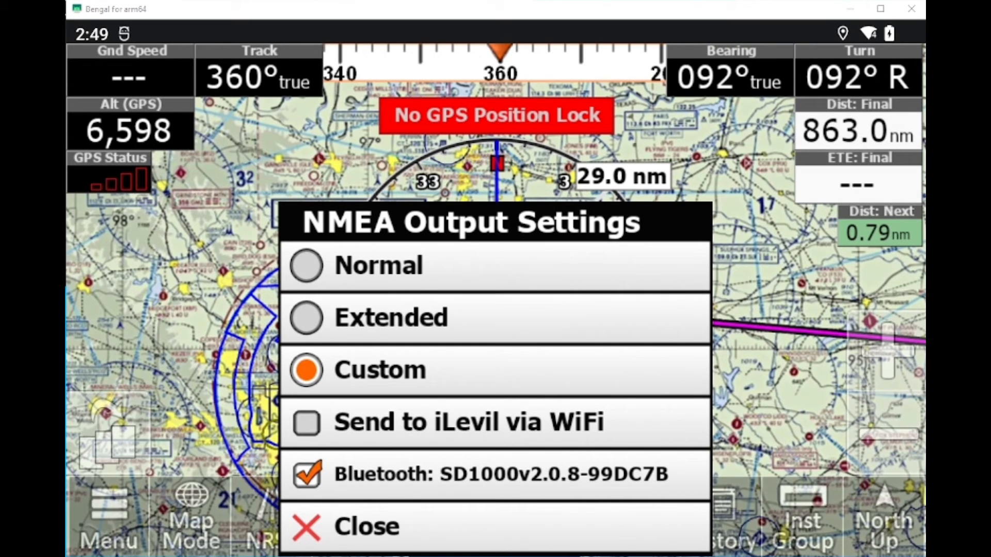
{"action": "left_click", "coordinate": [442, 369]}
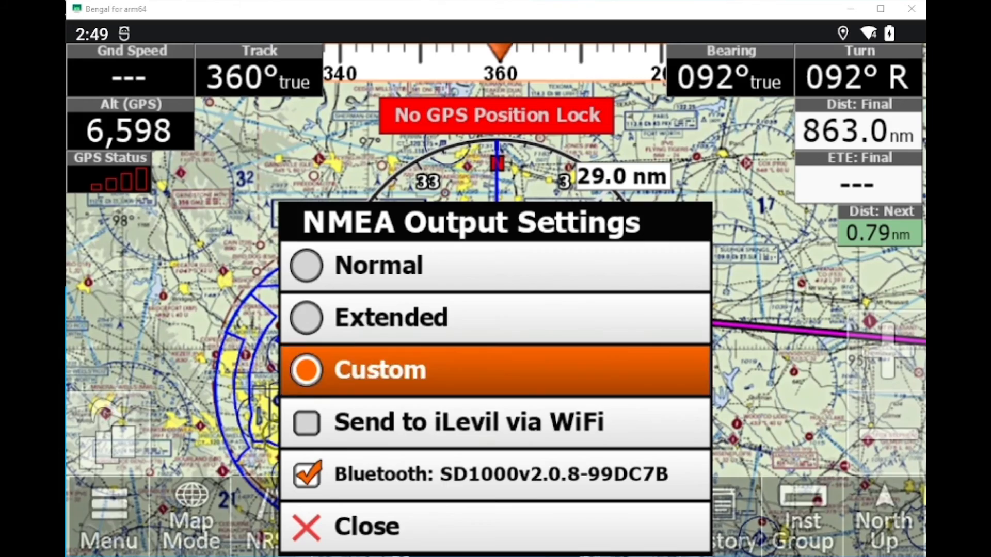
{"action": "left_click", "coordinate": [379, 370]}
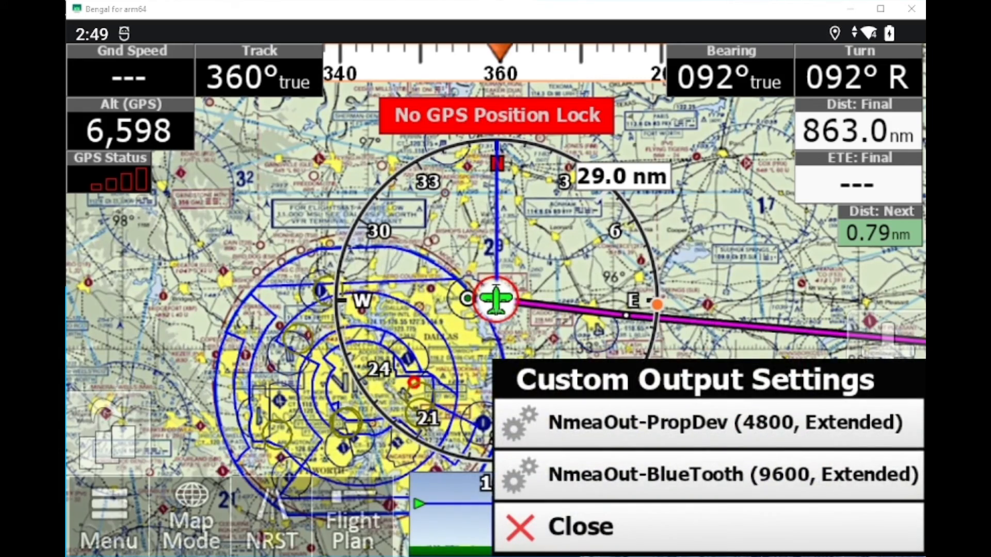
{"action": "left_click", "coordinate": [708, 423]}
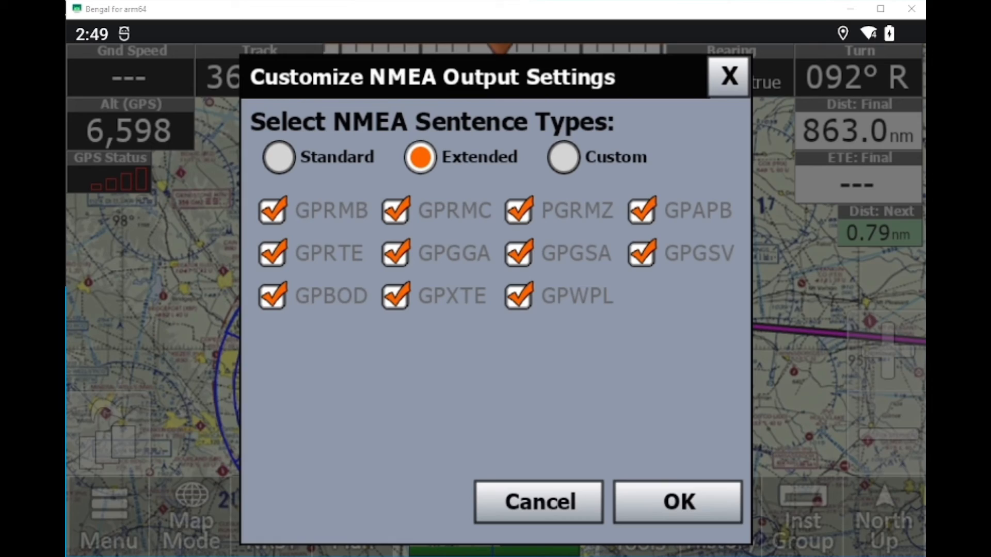
{"action": "left_click", "coordinate": [677, 501]}
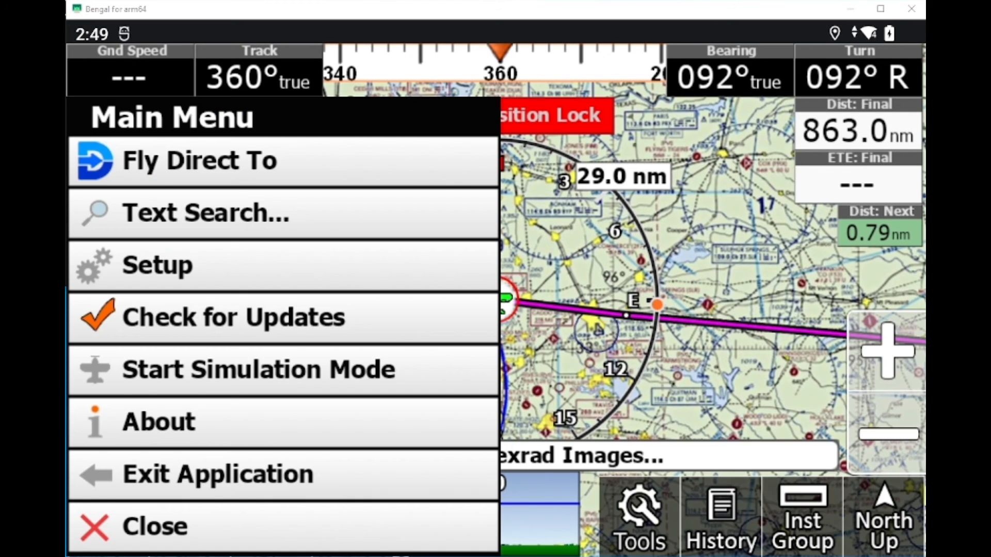
Start simulation mode and raise the simulated speed toward 120 kt
{"action": "left_click", "coordinate": [258, 369]}
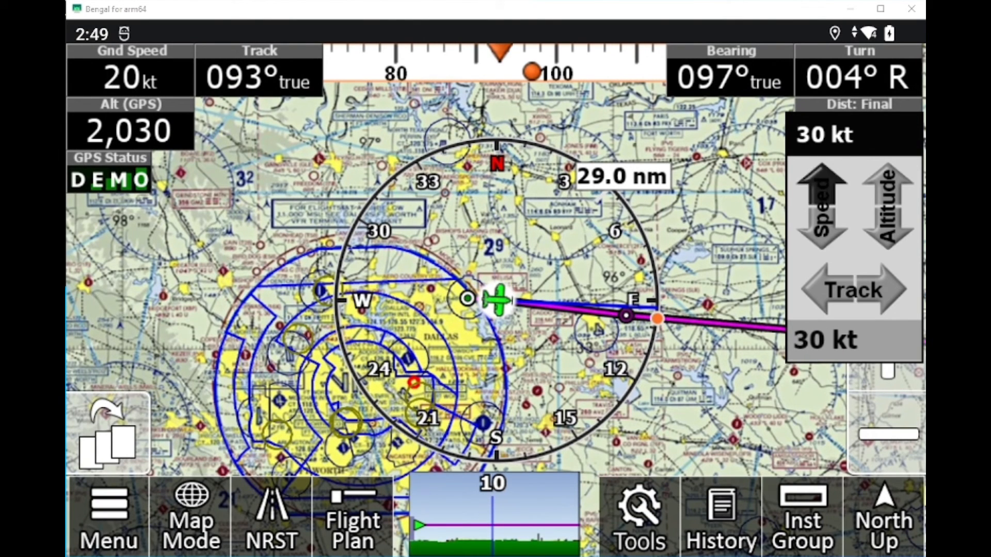
{"action": "left_click", "coordinate": [820, 190]}
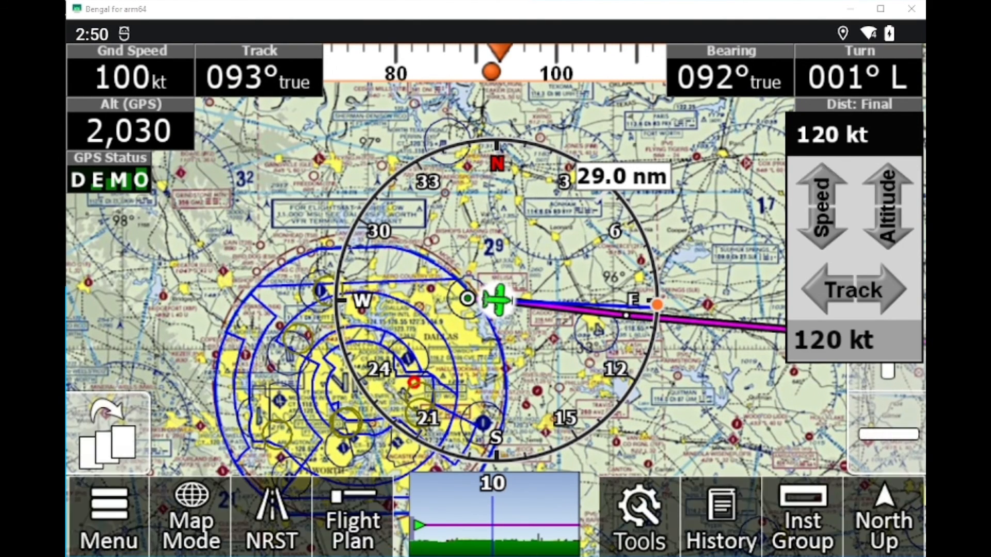